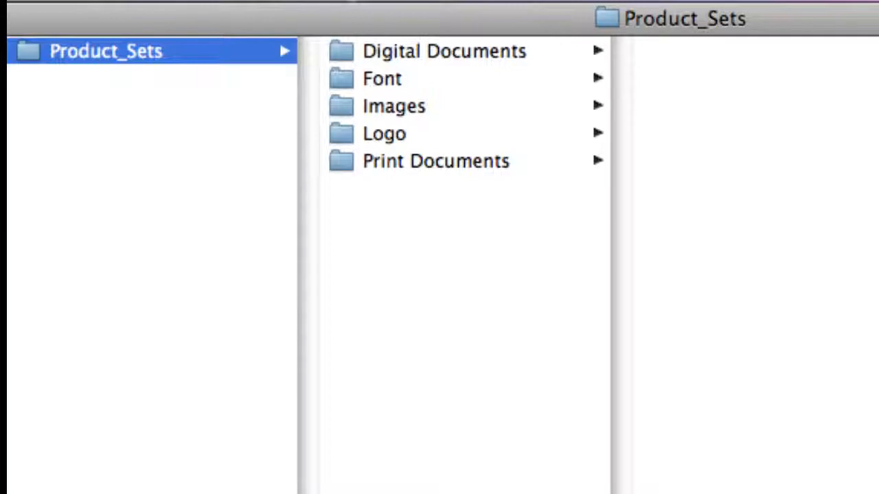
- Open the Logo folder in Product_Sets to list final_logo.jpg and final_logo.psd
left_click(385, 133)
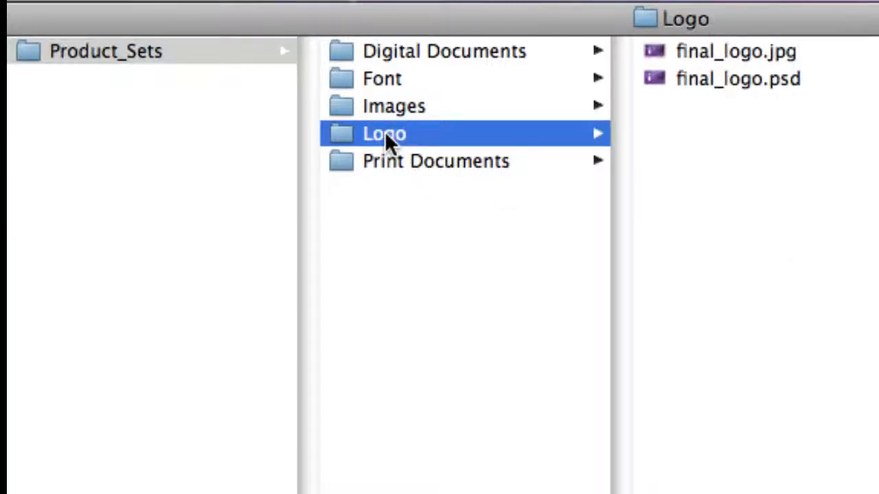
mouse_move(549, 83)
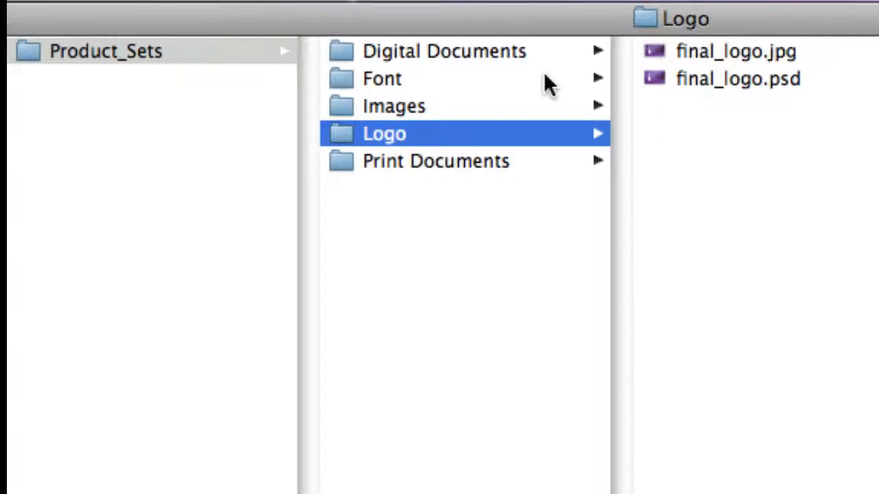
mouse_move(693, 62)
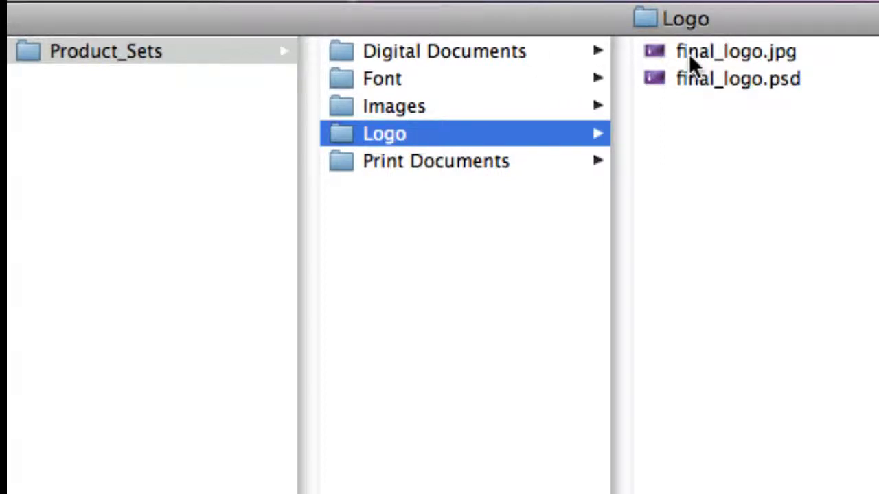
mouse_move(789, 62)
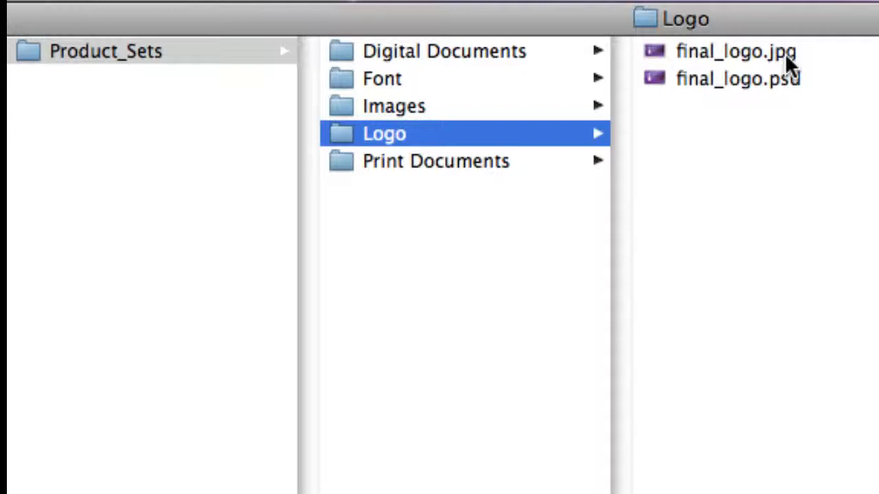
mouse_move(793, 103)
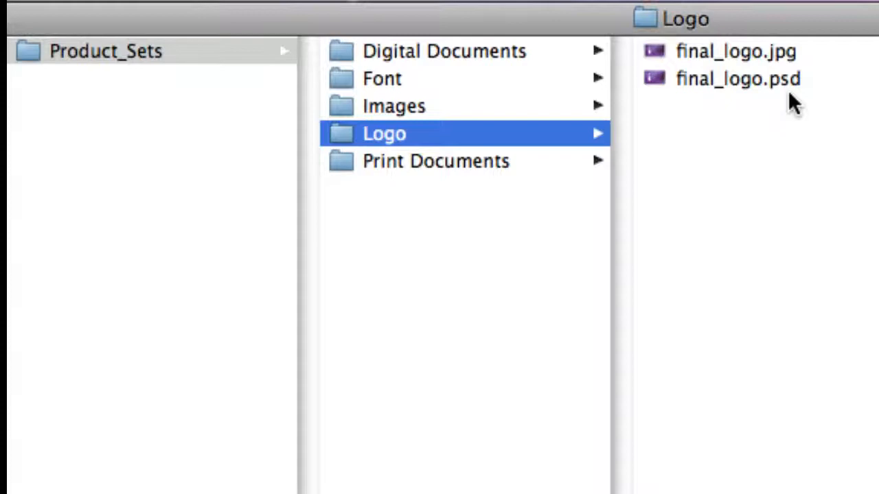
mouse_move(788, 62)
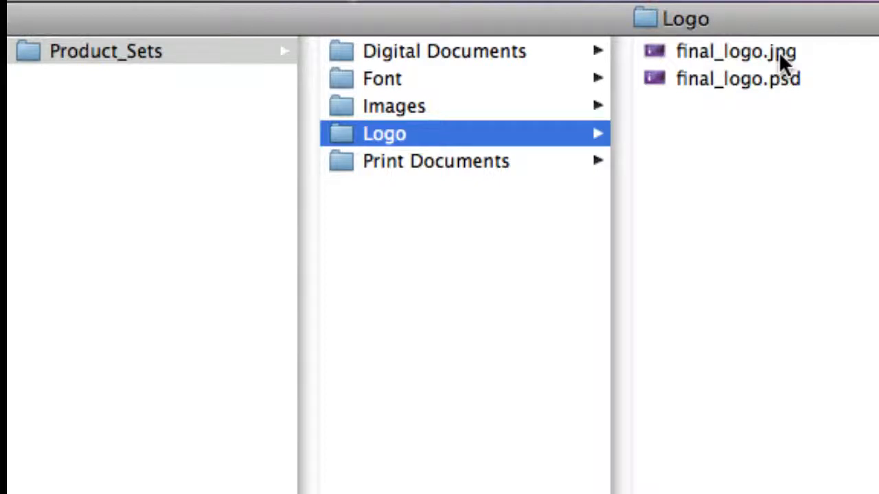
mouse_move(783, 86)
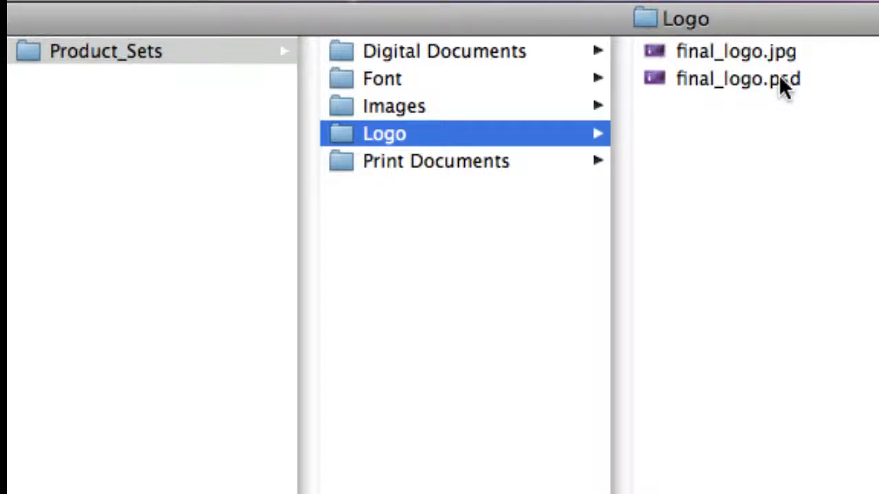
mouse_move(785, 72)
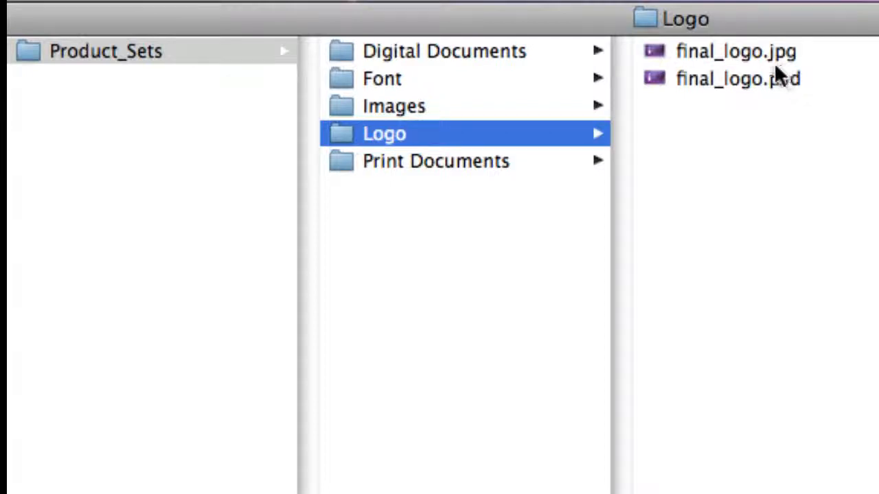
mouse_move(762, 92)
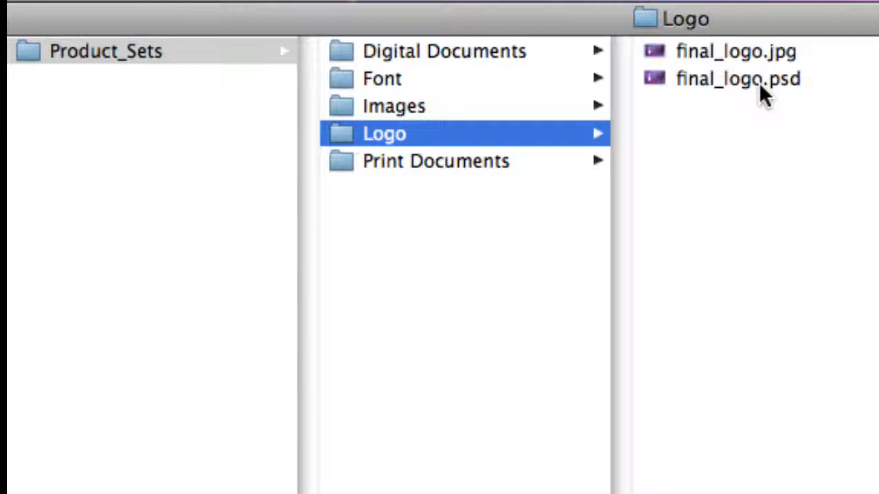
mouse_move(751, 59)
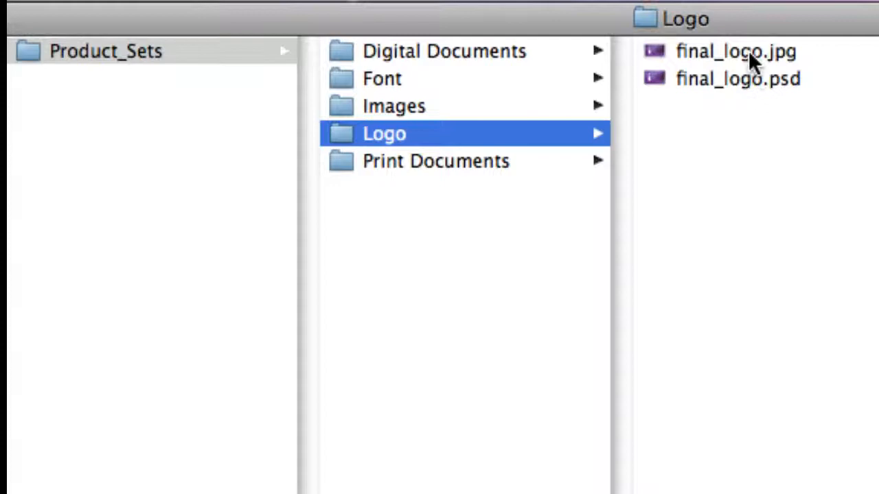
double_click(734, 51)
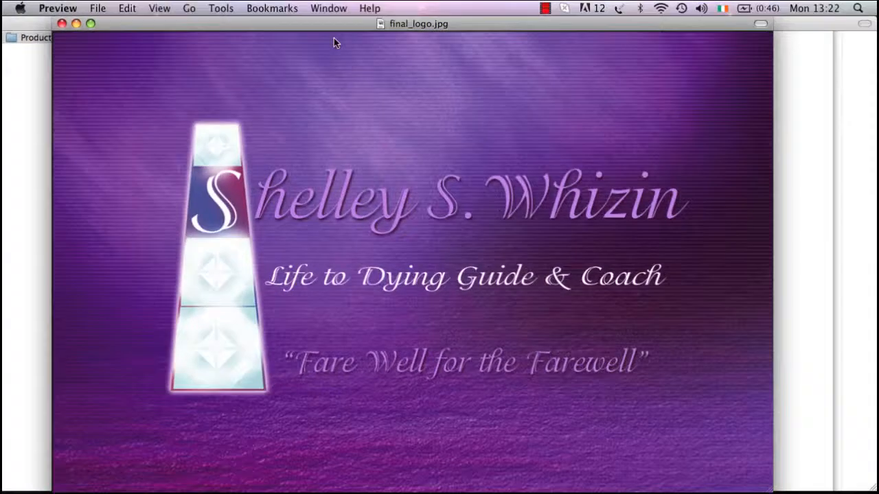
mouse_move(275, 226)
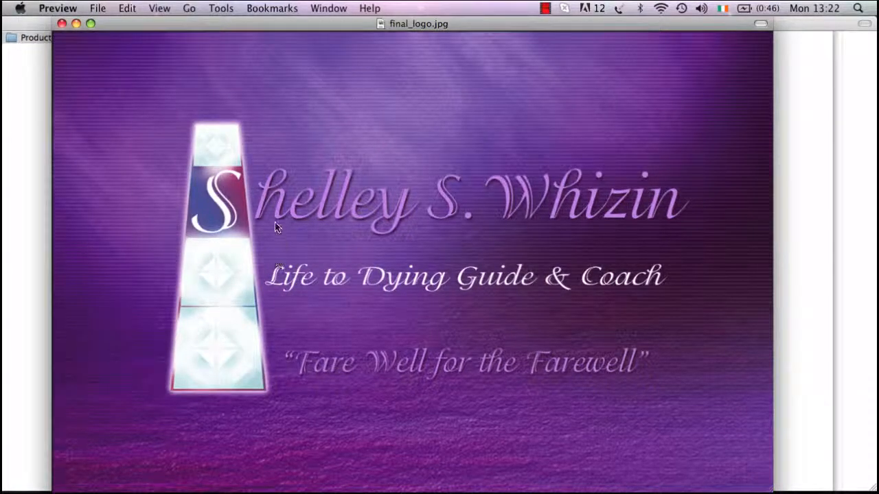
mouse_move(504, 230)
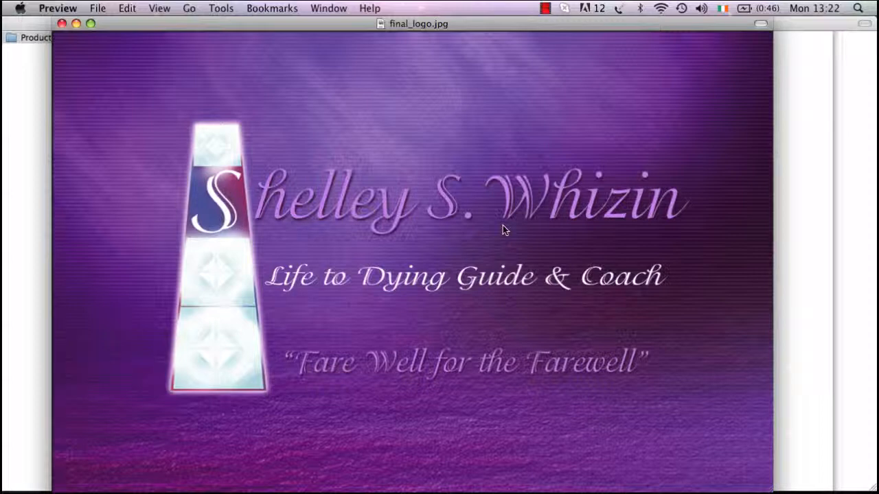
mouse_move(101, 40)
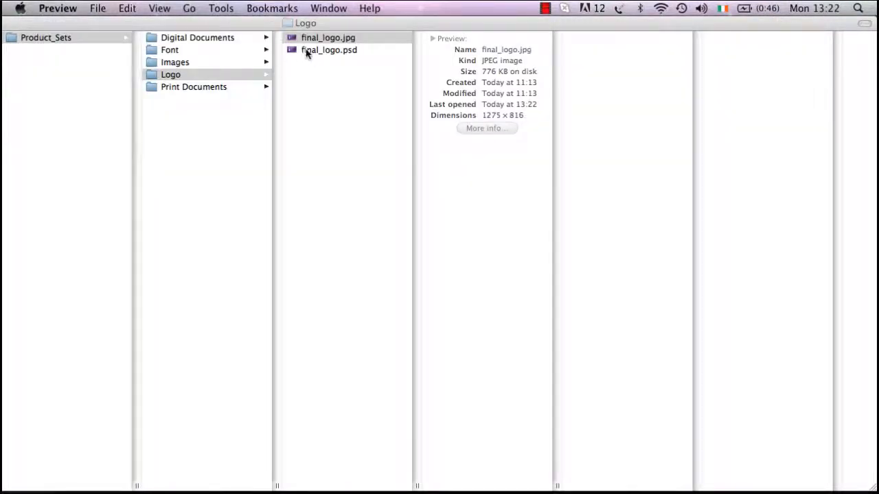
- Open final_logo.psd with Adobe Photoshop CS3 via the Open With menu
left_click(329, 50)
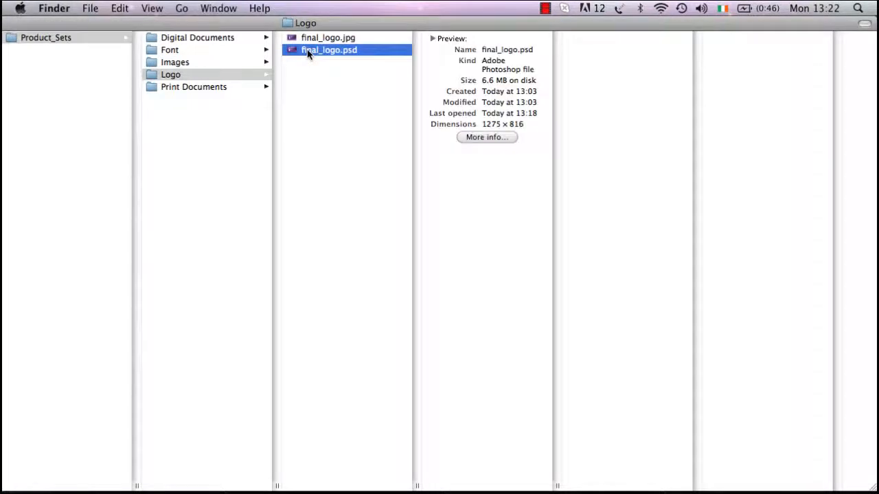
right_click(328, 49)
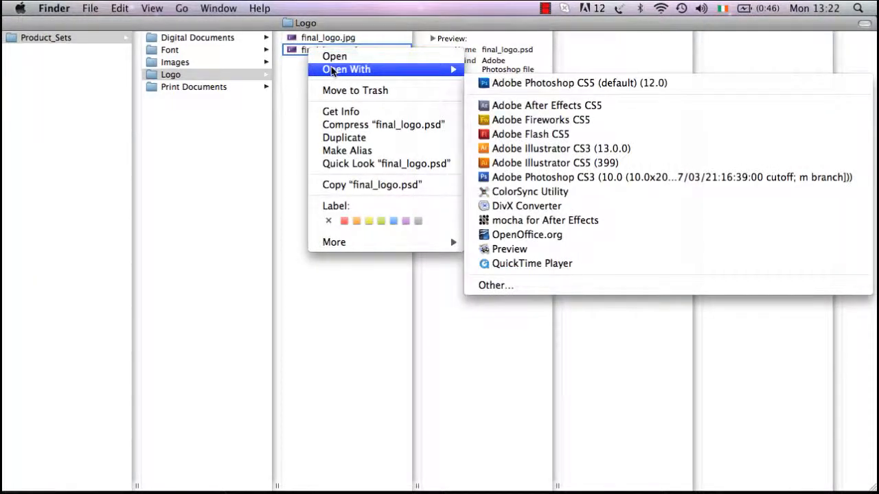
mouse_move(657, 177)
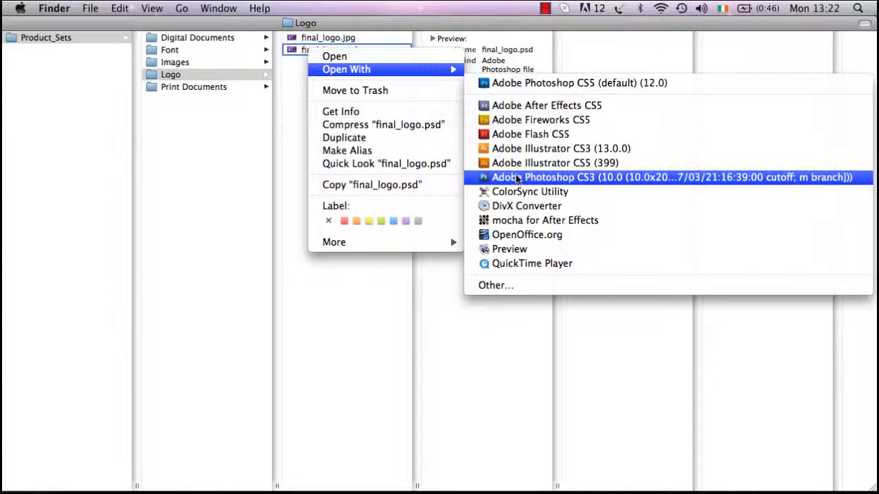
left_click(673, 177)
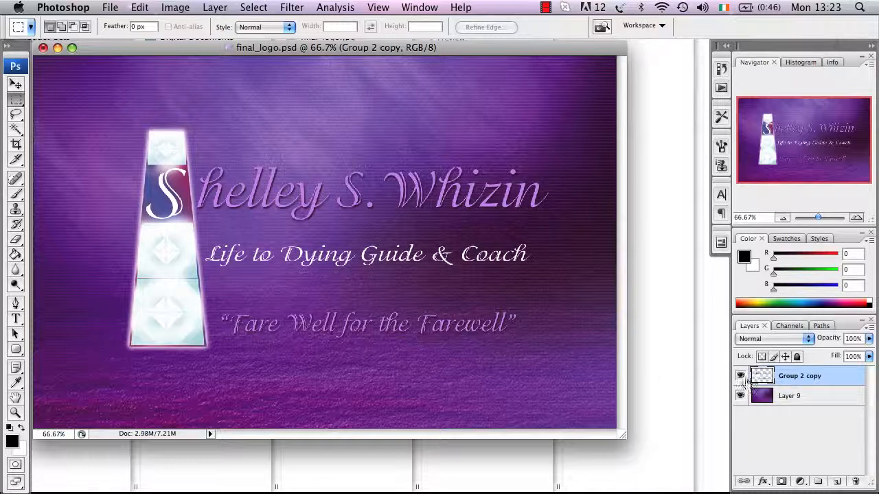
- Select the Group 2 copy layer in Photoshop's Layers panel
left_click(741, 395)
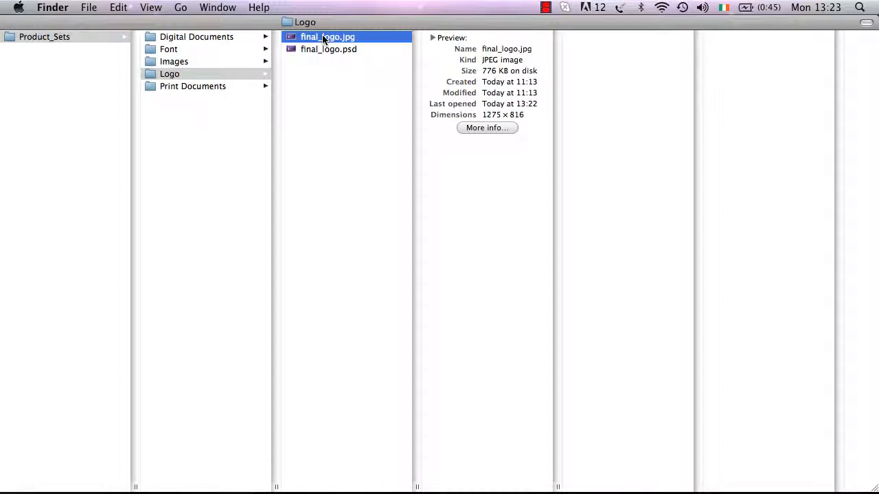
- Select final_logo.psd in Finder's Logo column to show its Photoshop file details
left_click(329, 49)
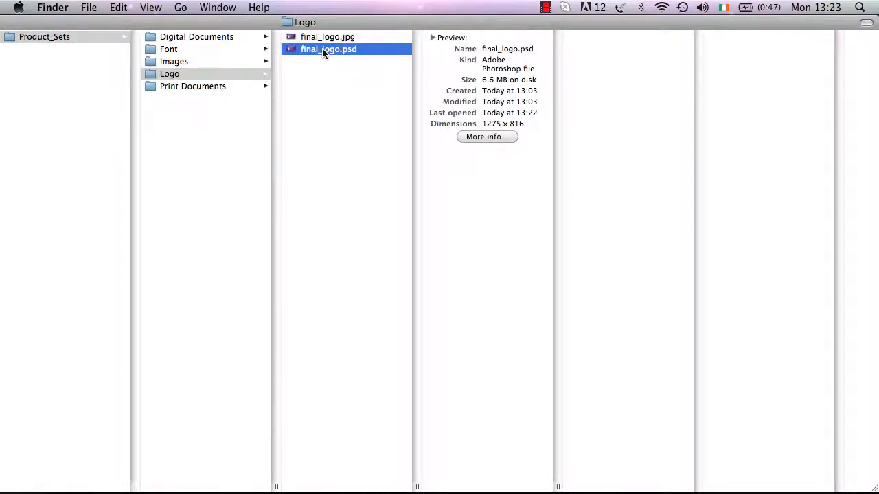